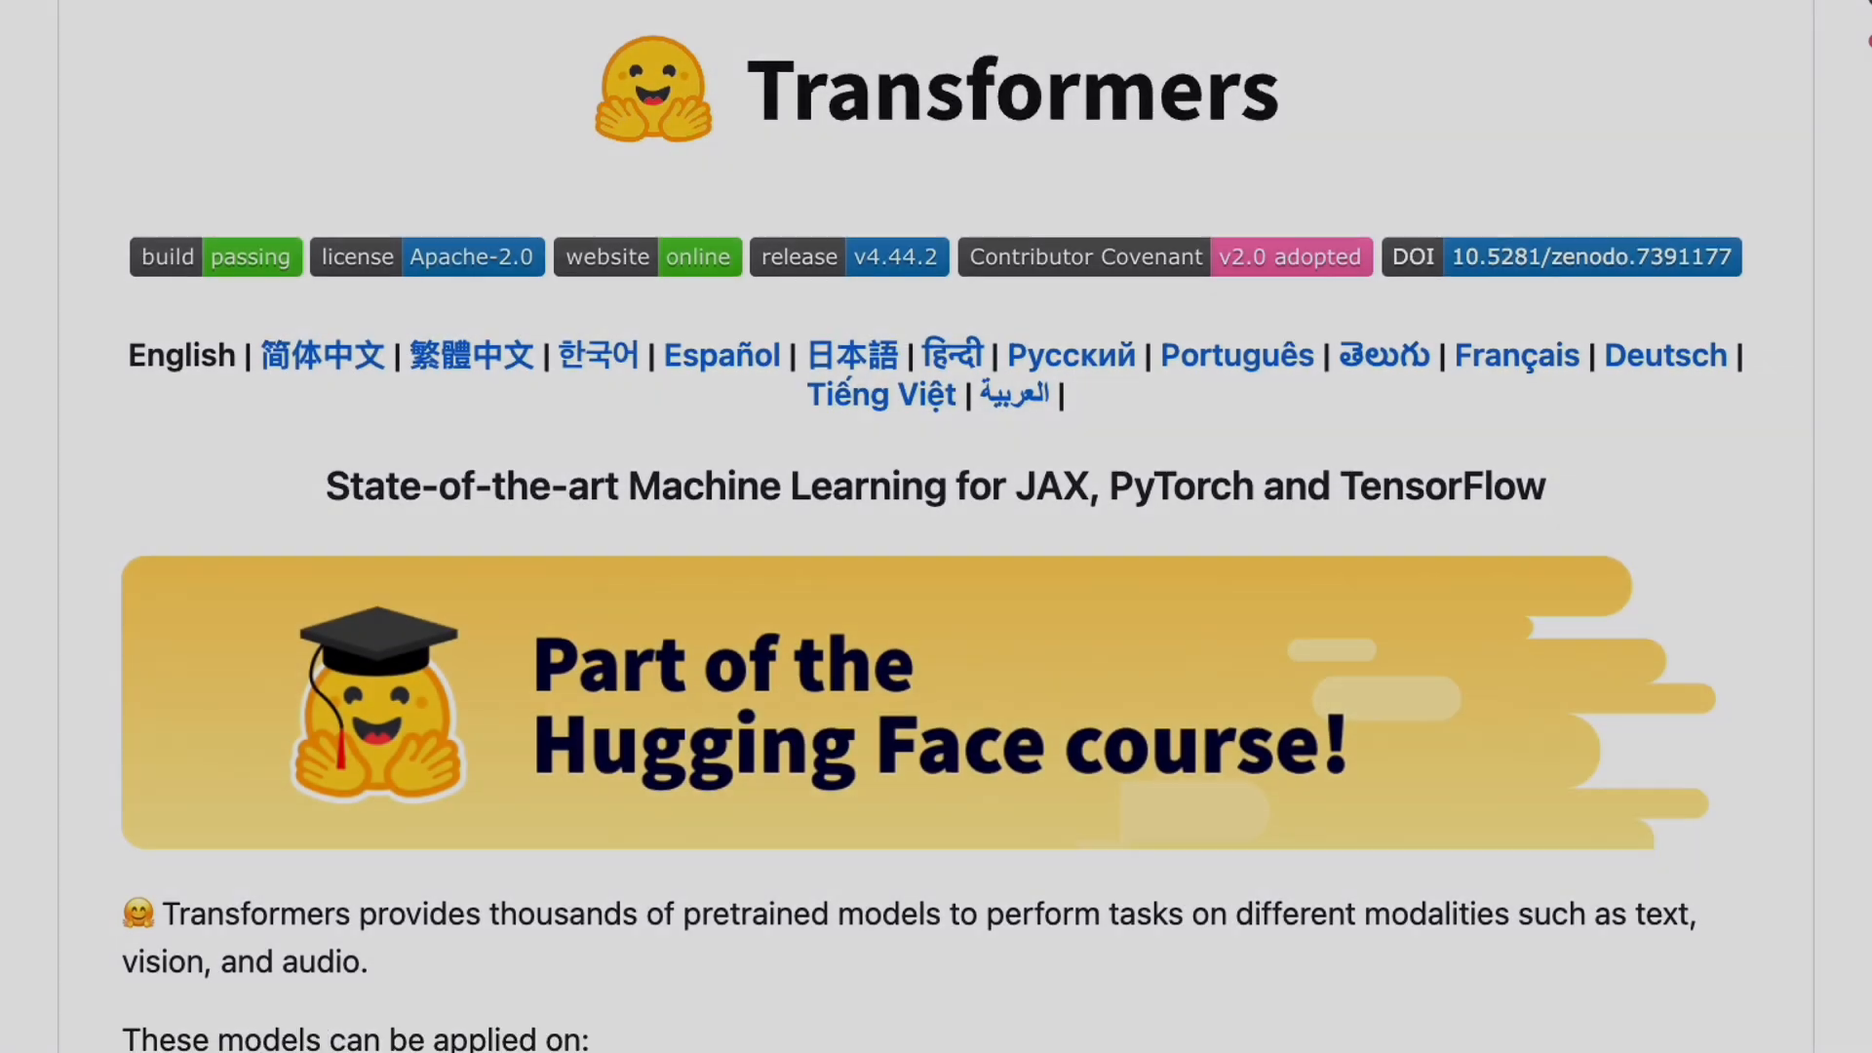
scroll(down, 3)
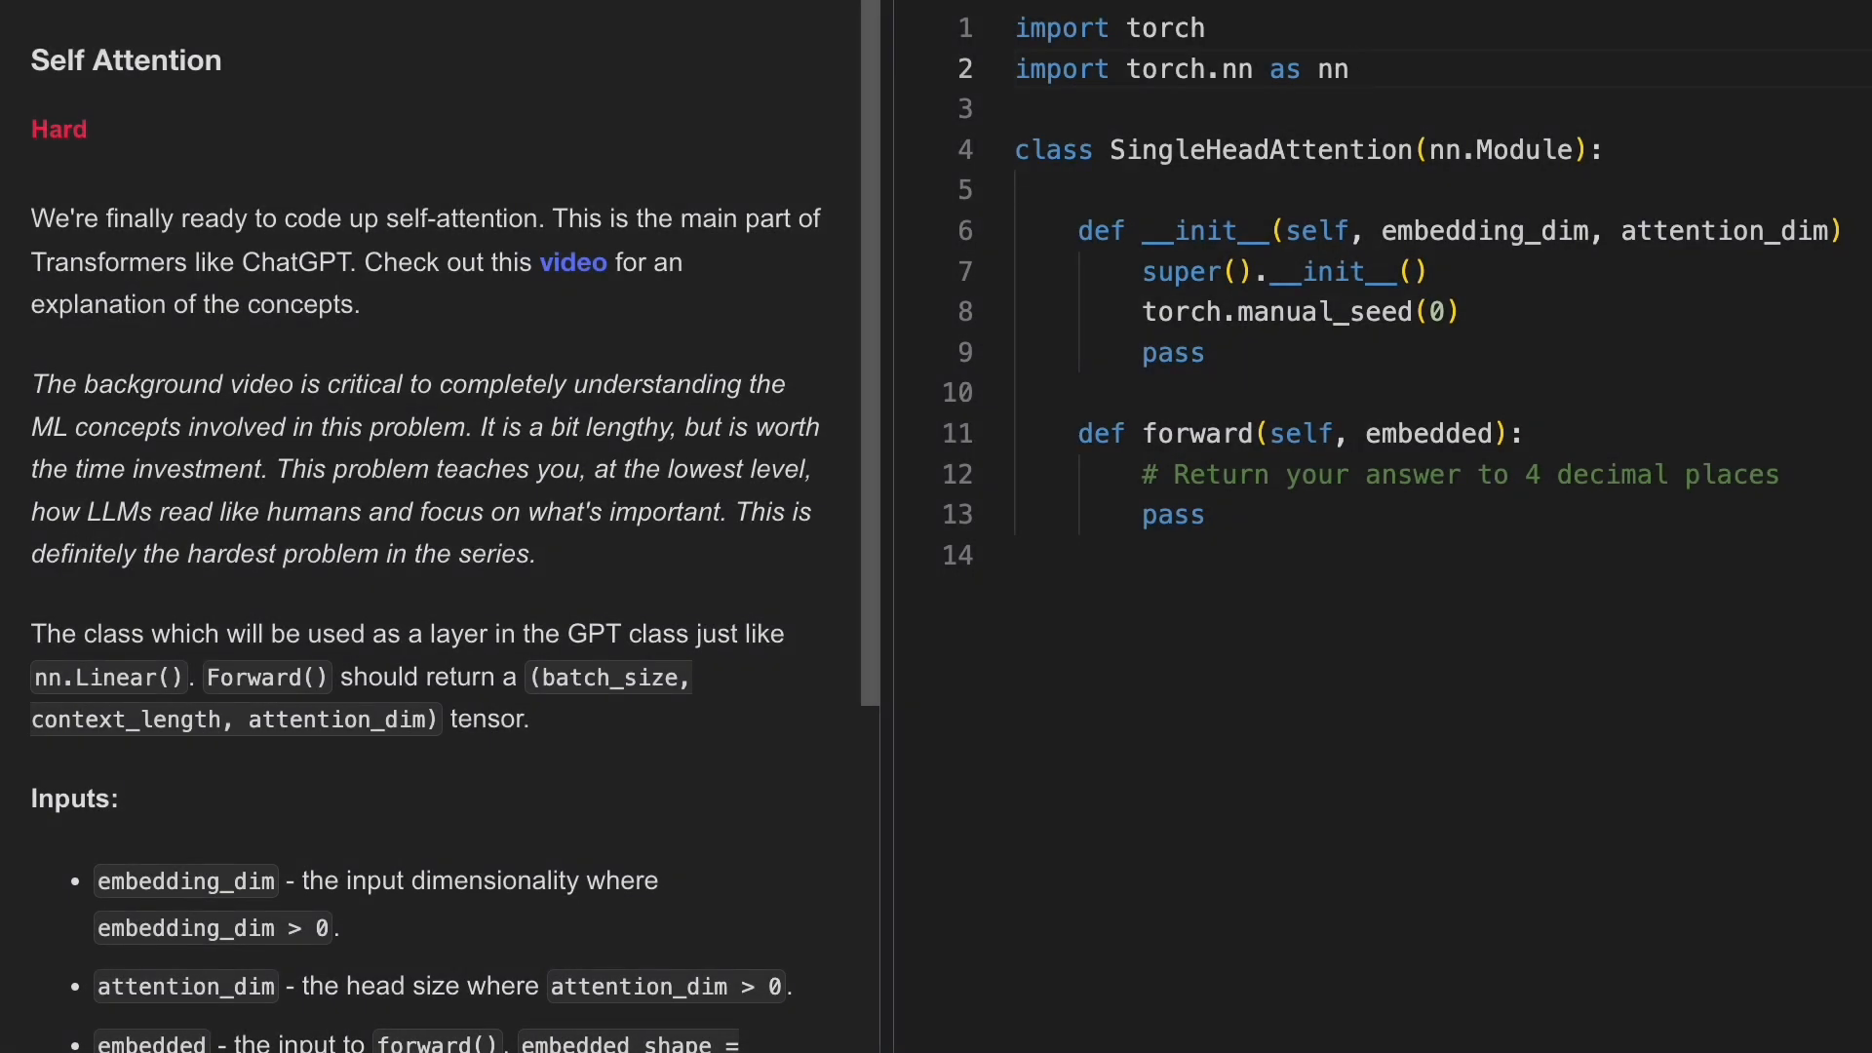
scroll(down, 3)
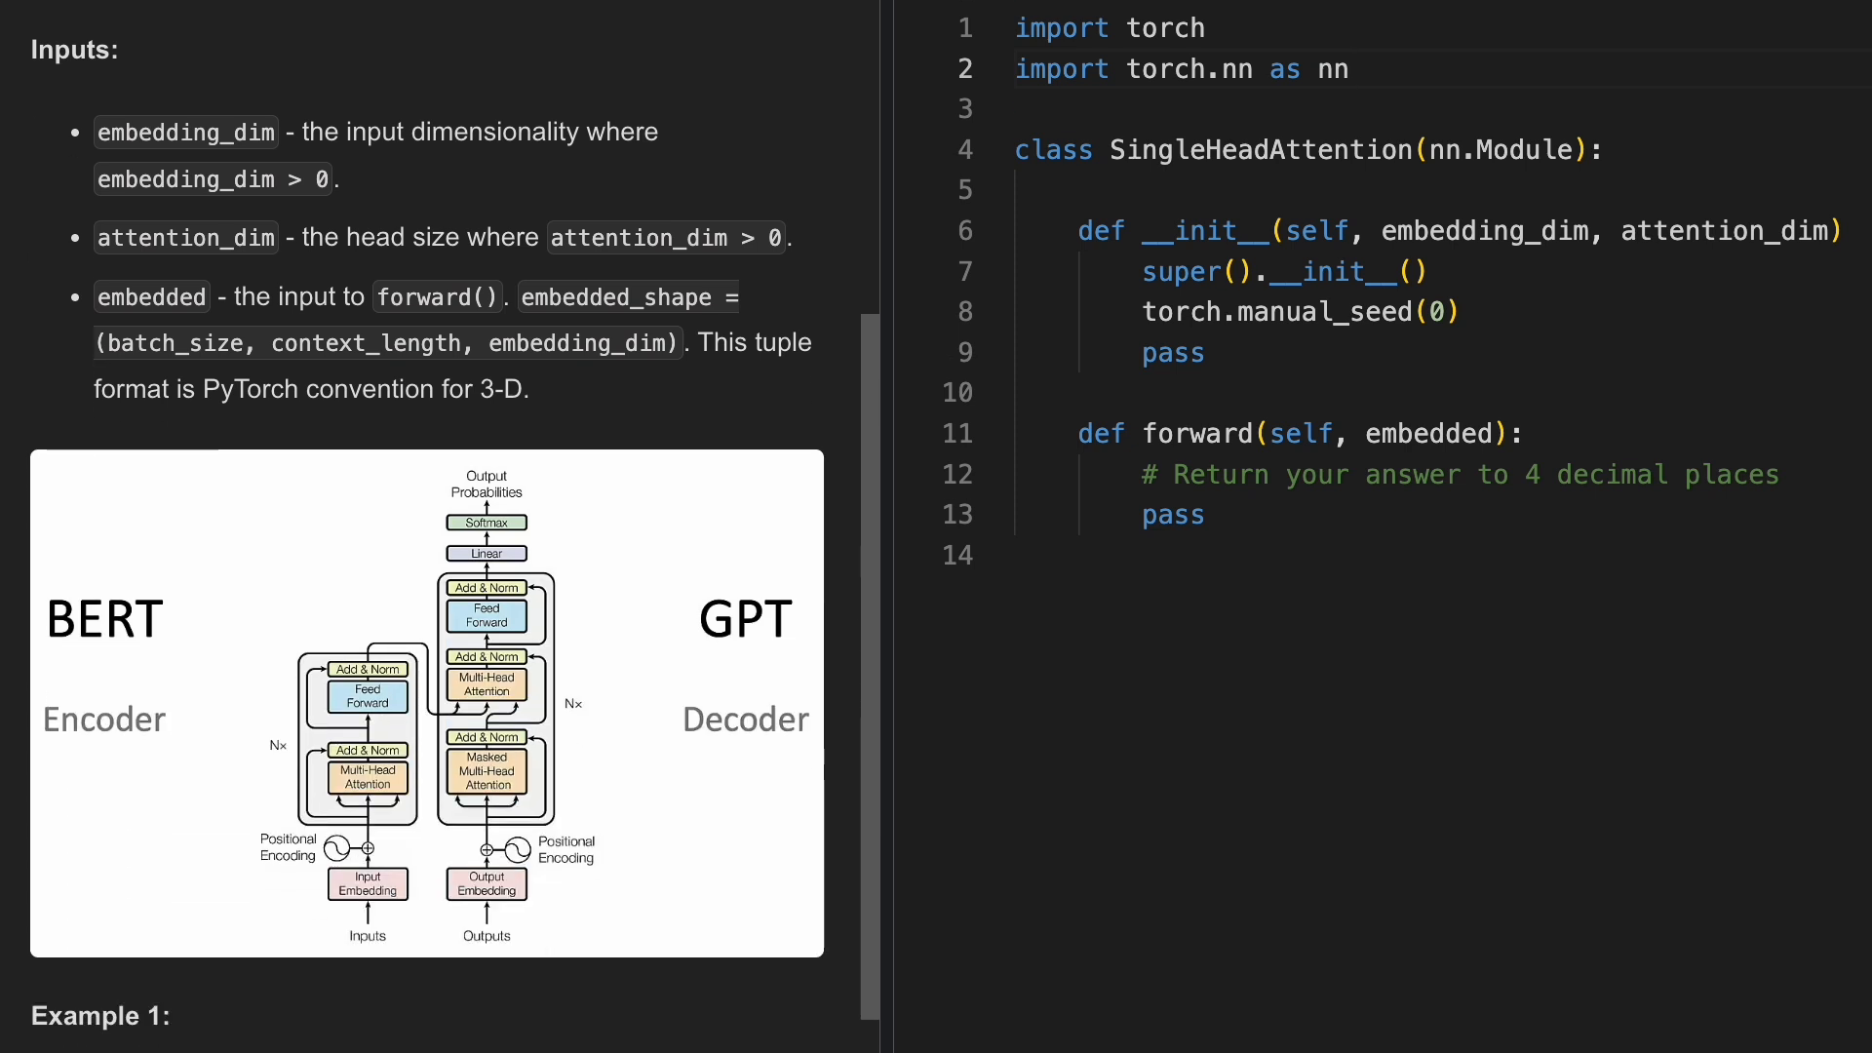
scroll(down, 3)
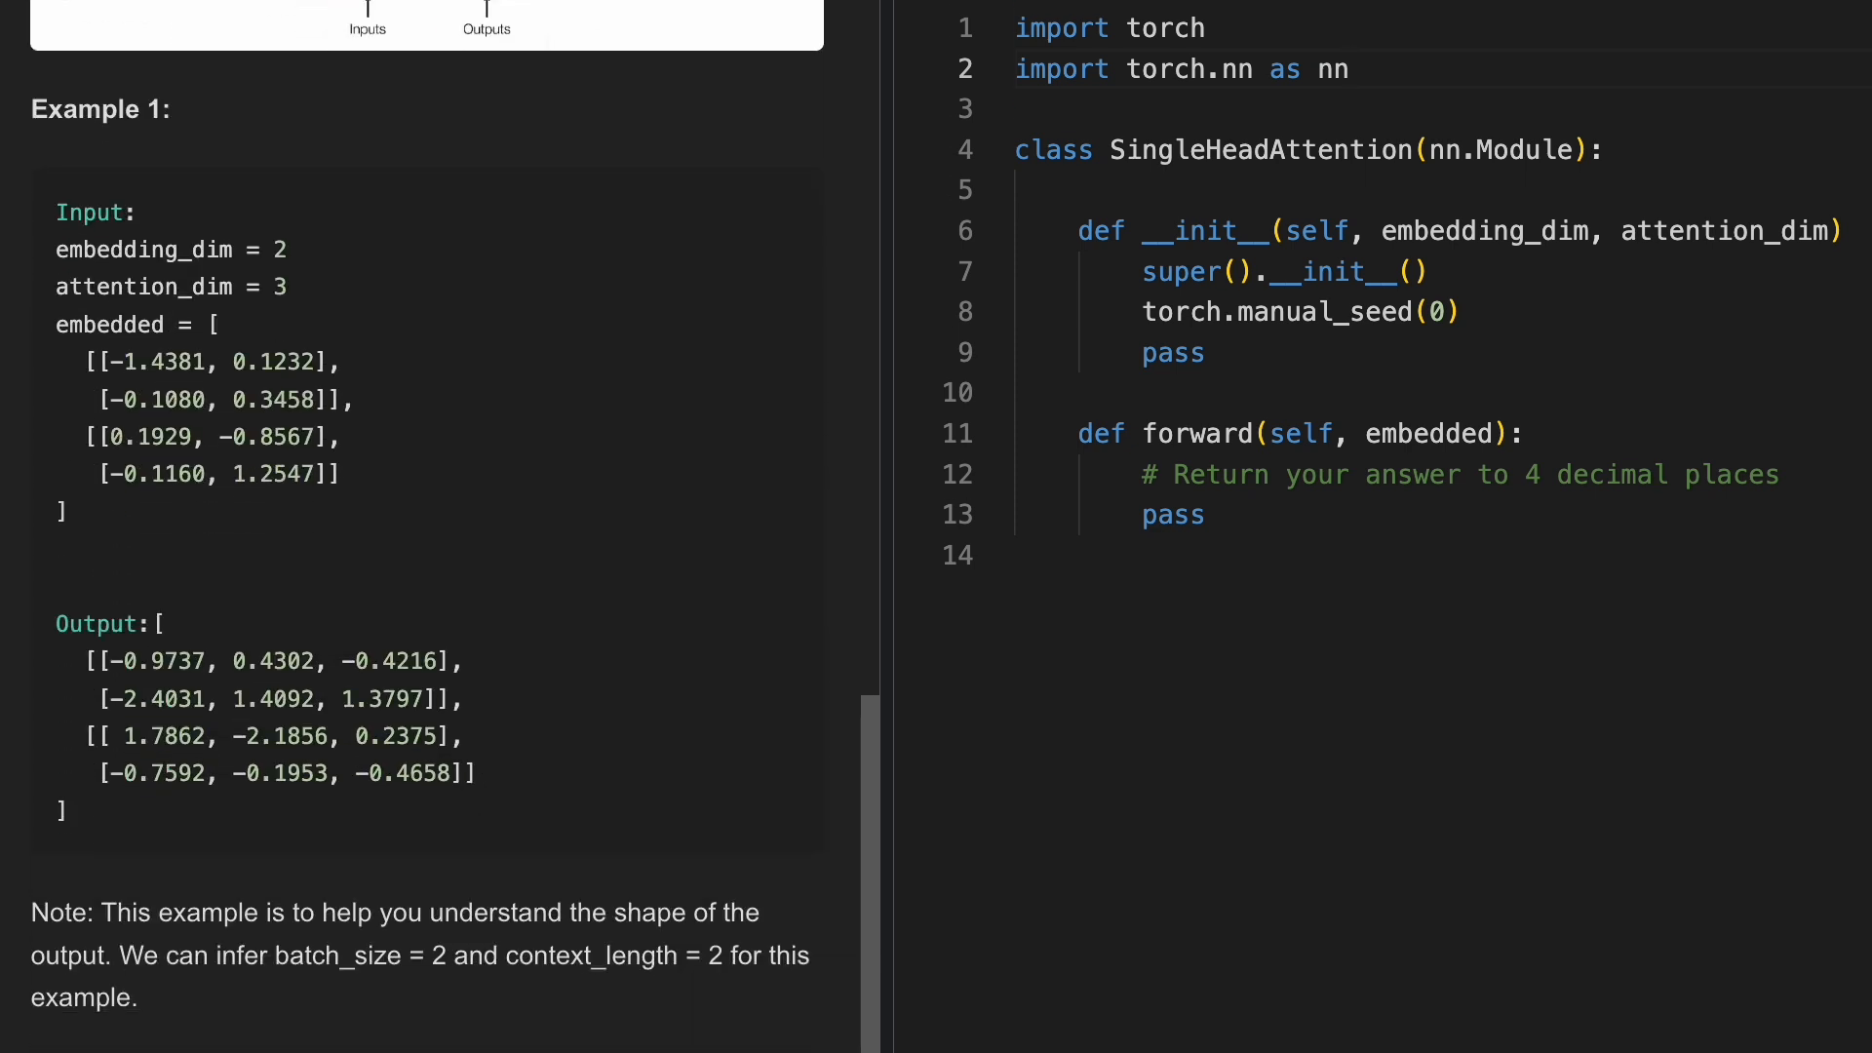